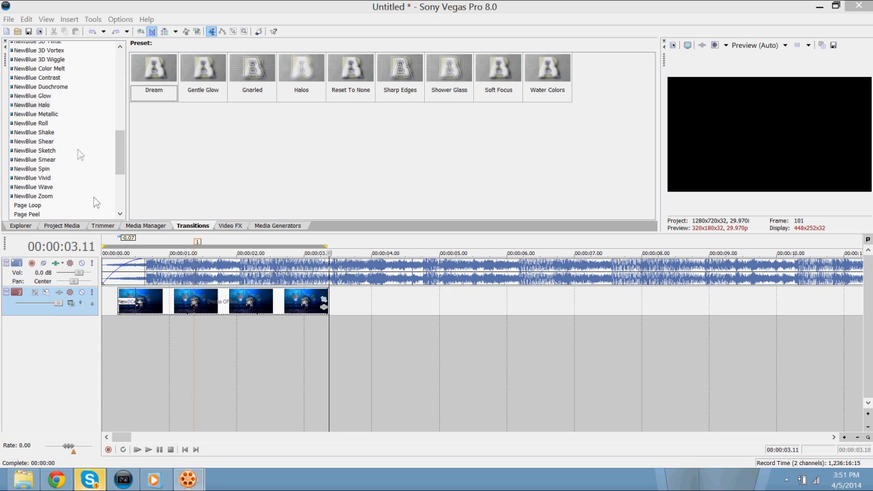
mouse_move(81, 57)
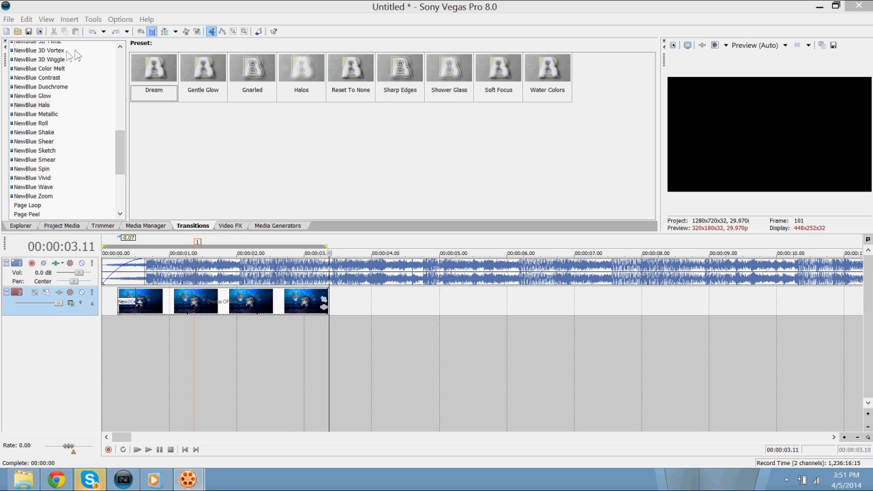
Show the Video FX list with NewBlue Earthquake presets and return the cursor to the start
click(229, 226)
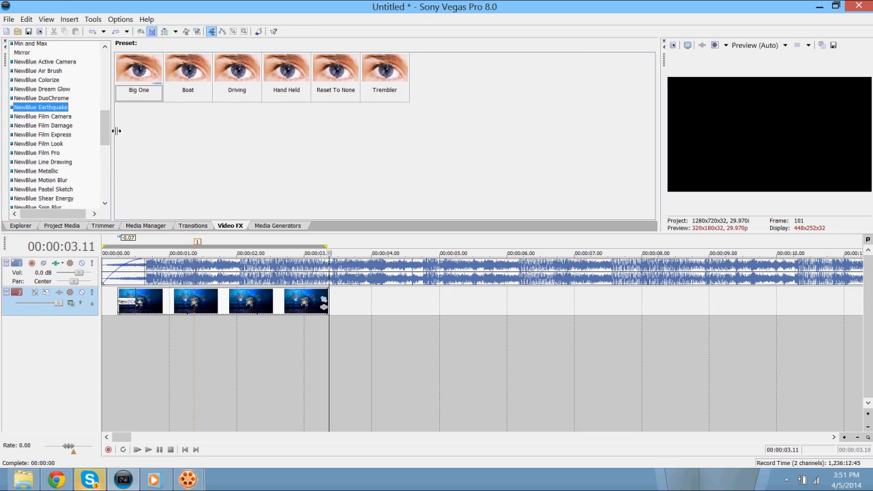
mouse_move(86, 148)
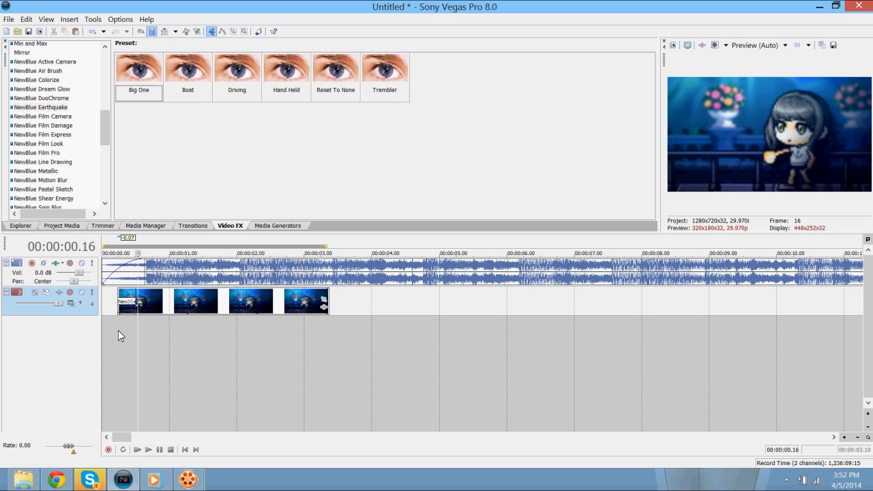
click(140, 450)
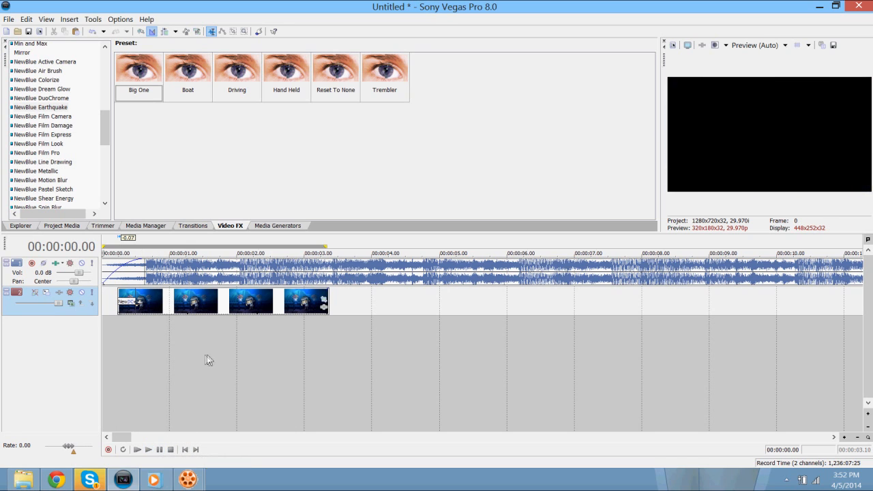
Duplicate the beat event's video track into stacked copies above the main clip
click(196, 253)
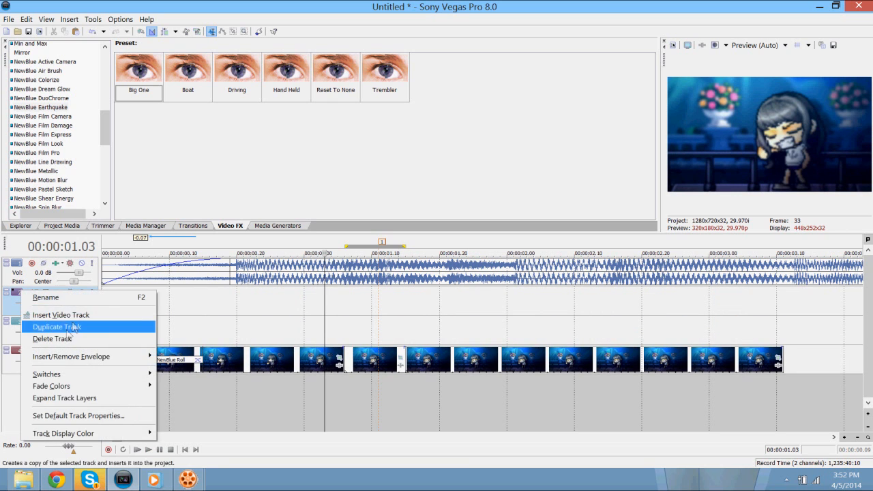
click(57, 327)
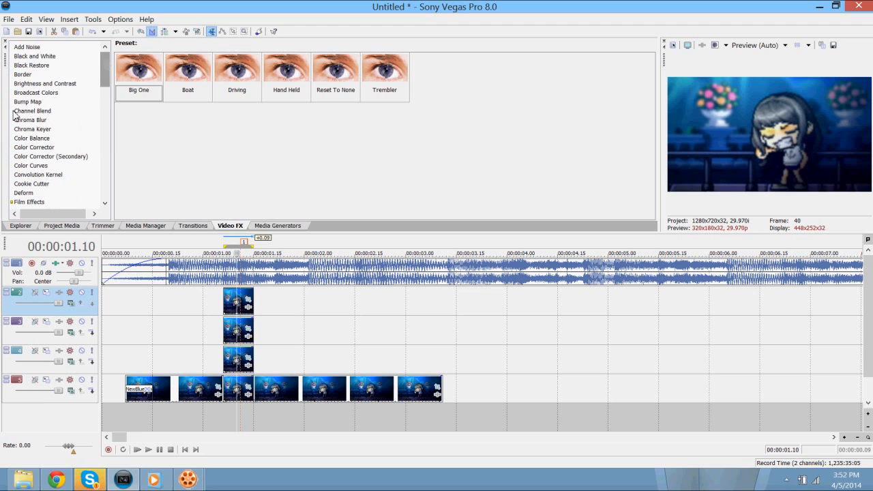
Apply the Channel Blend Green Only and Blue Only presets to the stacked beat copies
click(33, 110)
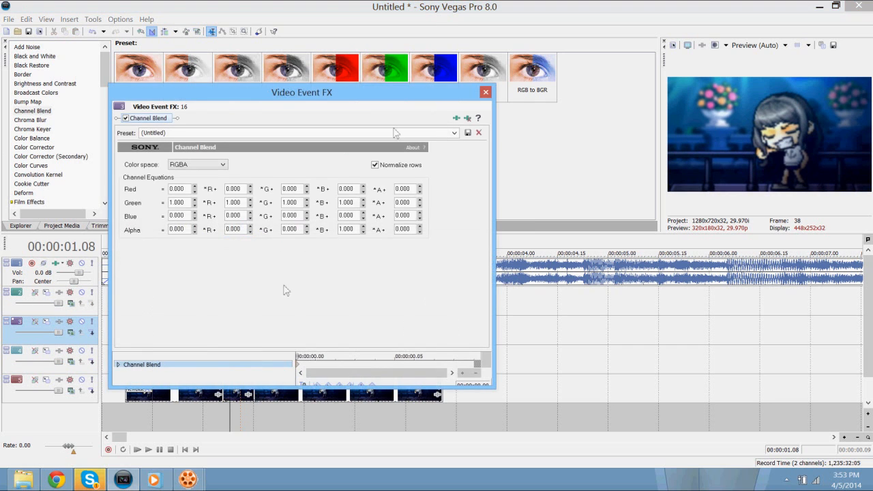
click(485, 92)
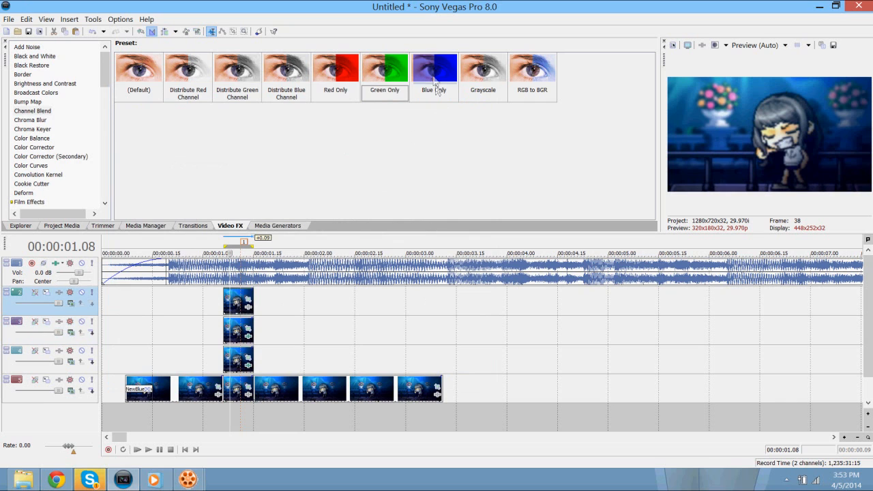
double_click(434, 68)
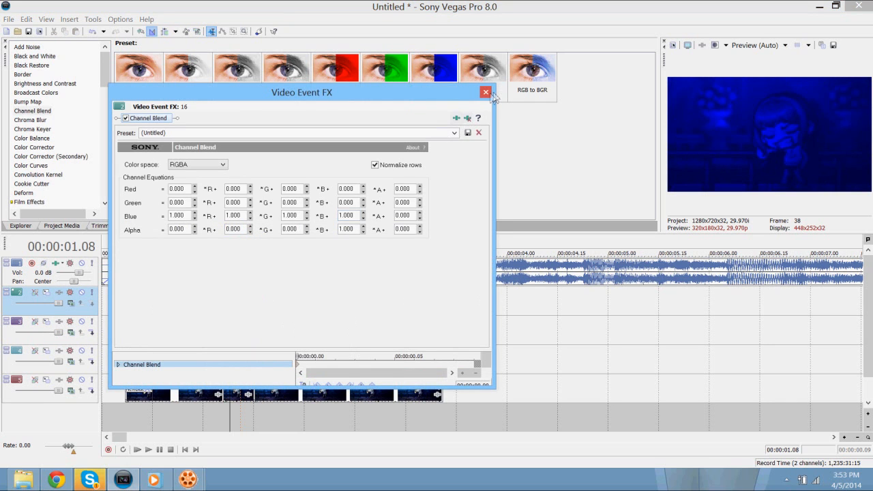
click(483, 92)
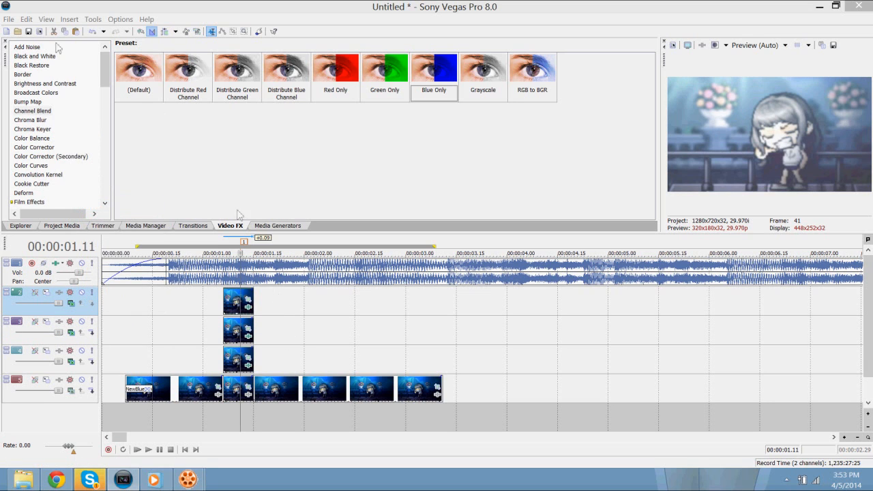
scroll(down, 3)
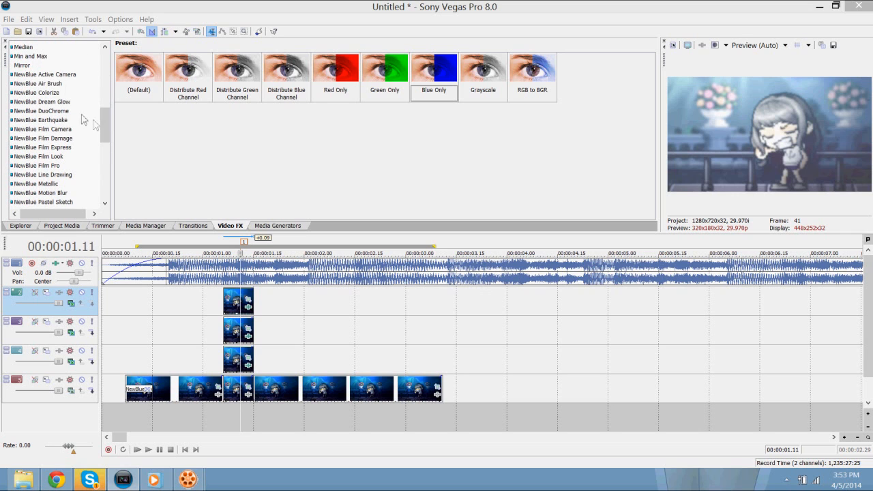
Apply NewBlue Earthquake to a beat copy and adjust its Magnitude knob
click(41, 119)
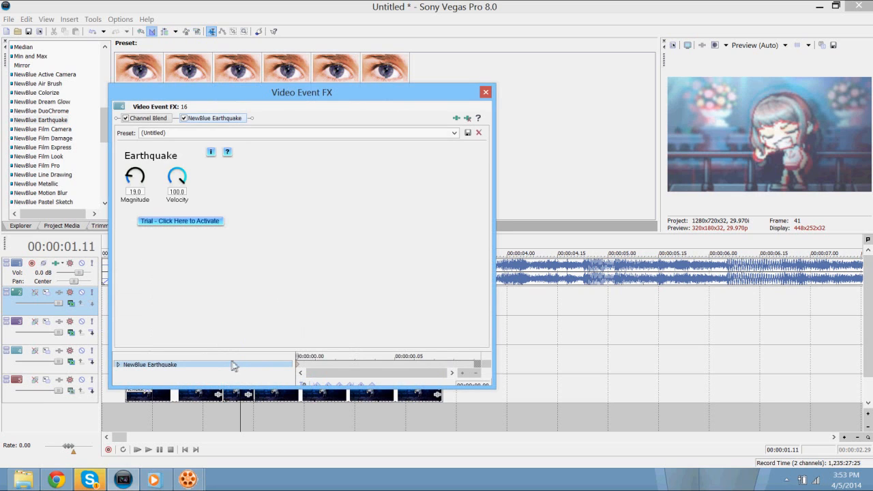
drag(134, 176, 136, 164)
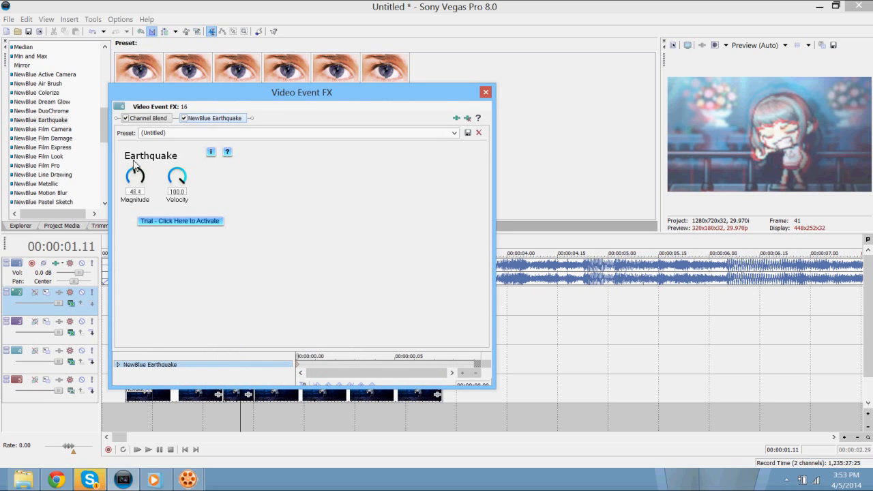
click(483, 92)
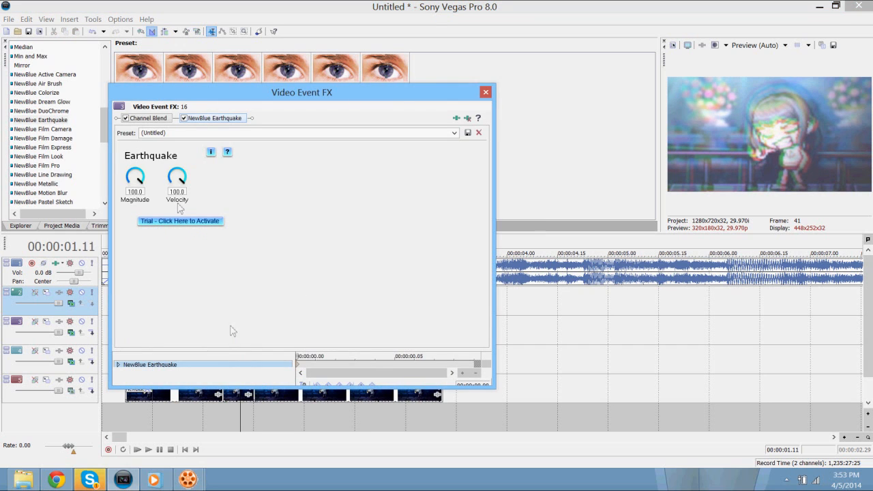
drag(135, 176, 137, 191)
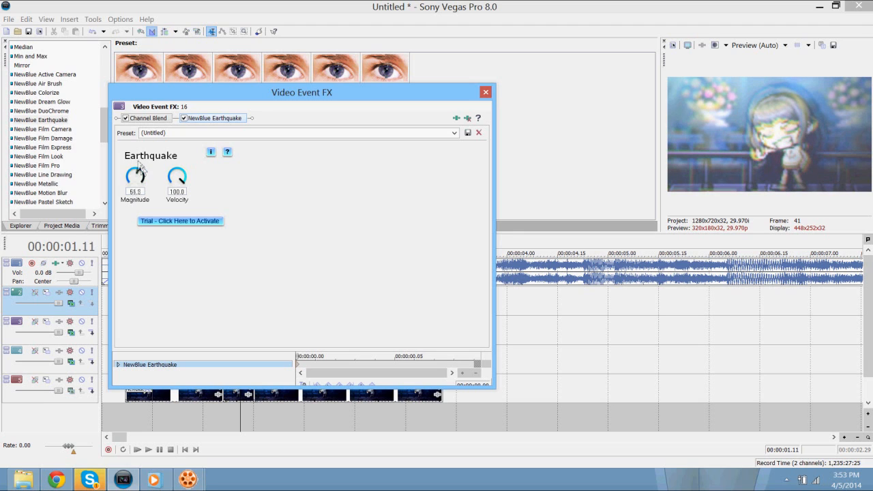
drag(135, 176, 135, 191)
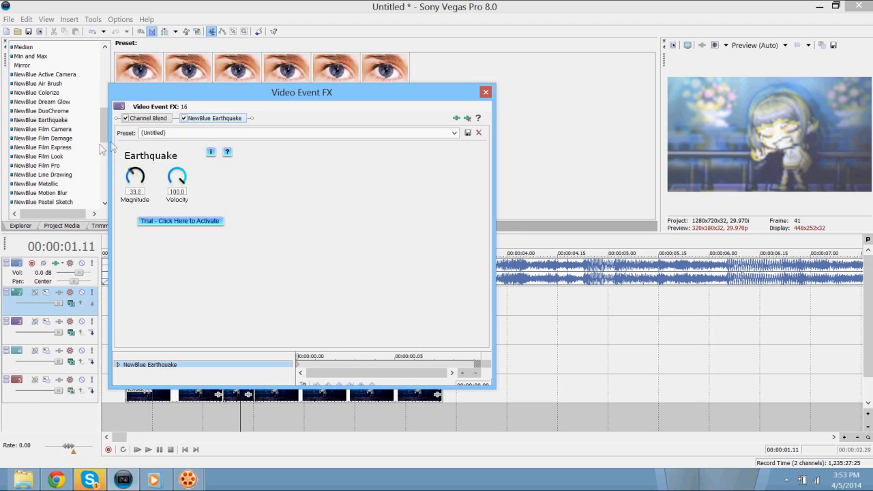
drag(135, 177, 135, 157)
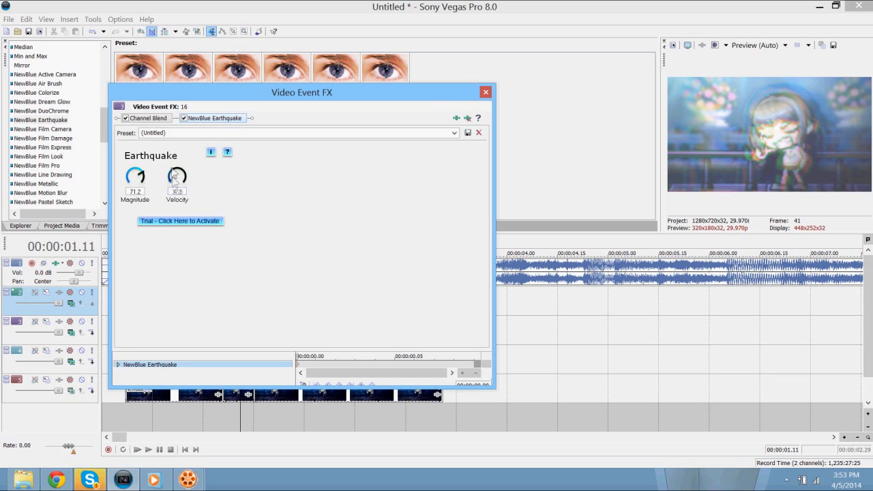
Tune the Earthquake Velocity, finishing at magnitude 84.8 and velocity 68.7
drag(177, 176, 177, 184)
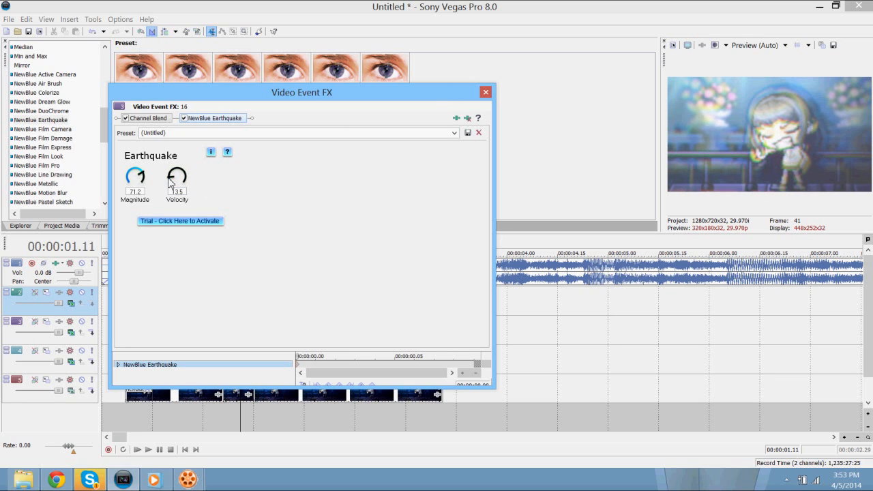
click(483, 92)
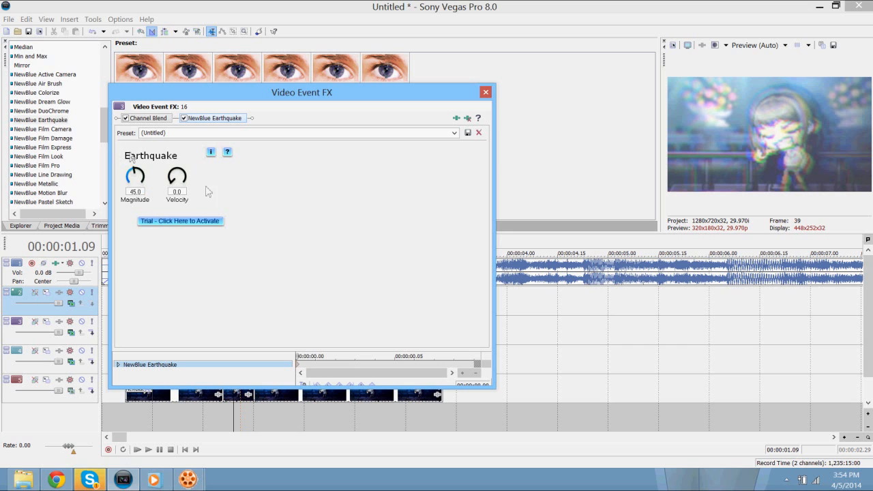
drag(176, 175, 176, 168)
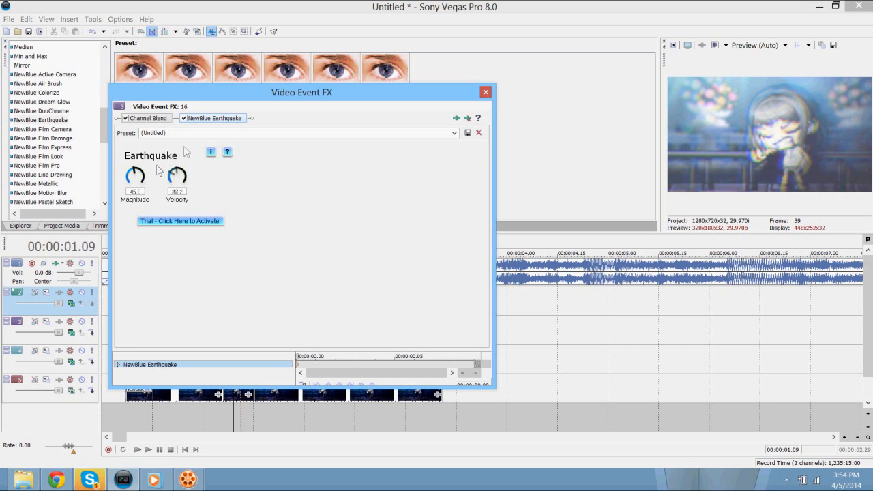
click(484, 91)
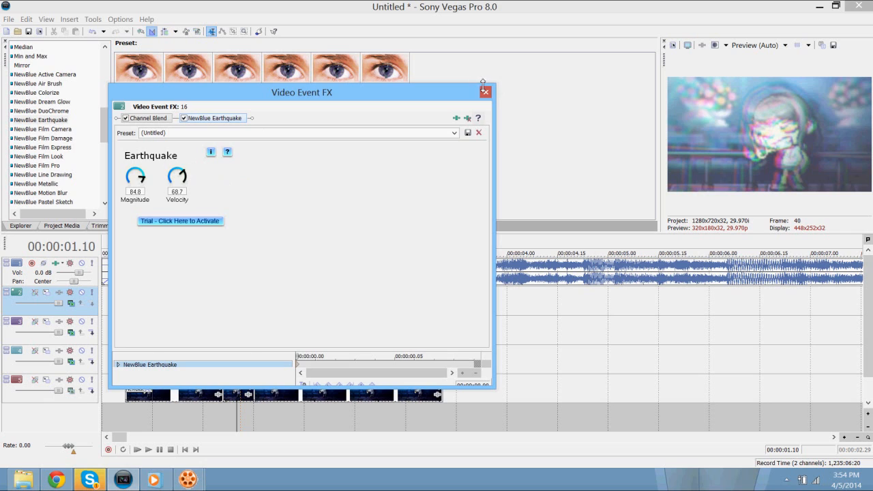
click(482, 92)
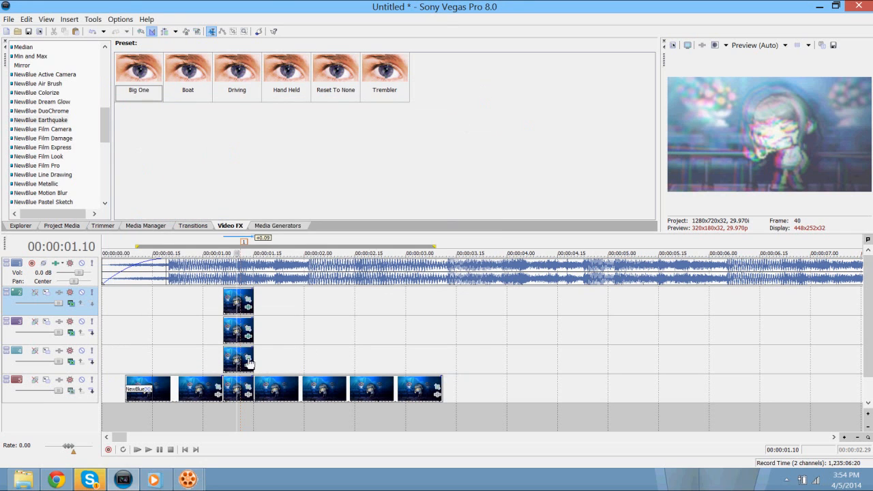
mouse_move(236, 363)
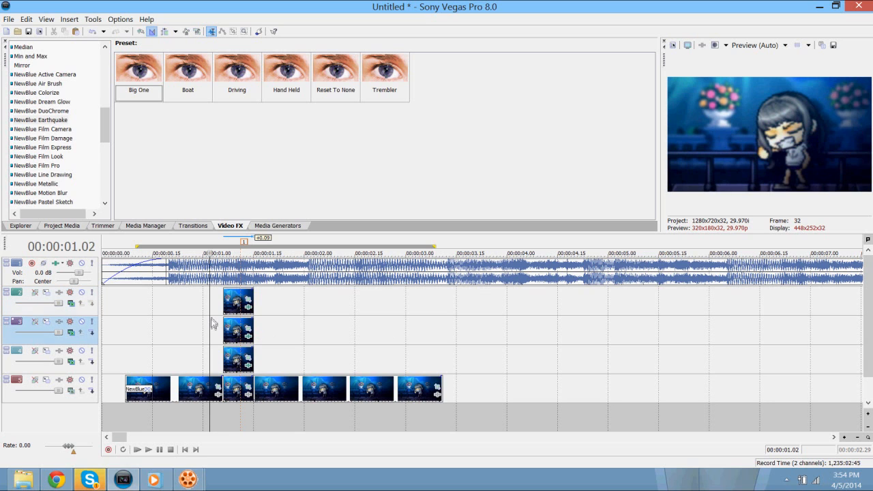
mouse_move(220, 328)
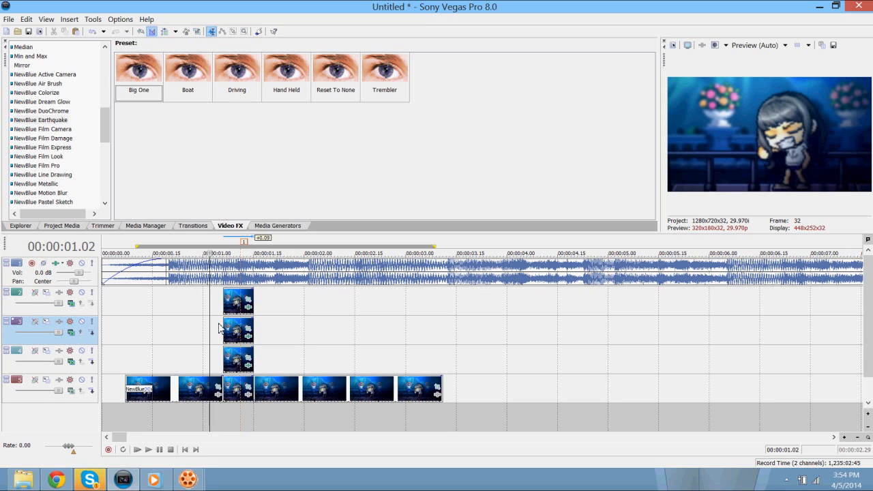
Trim the three stacked color-split clips and open AVI render settings for the loop region
click(147, 450)
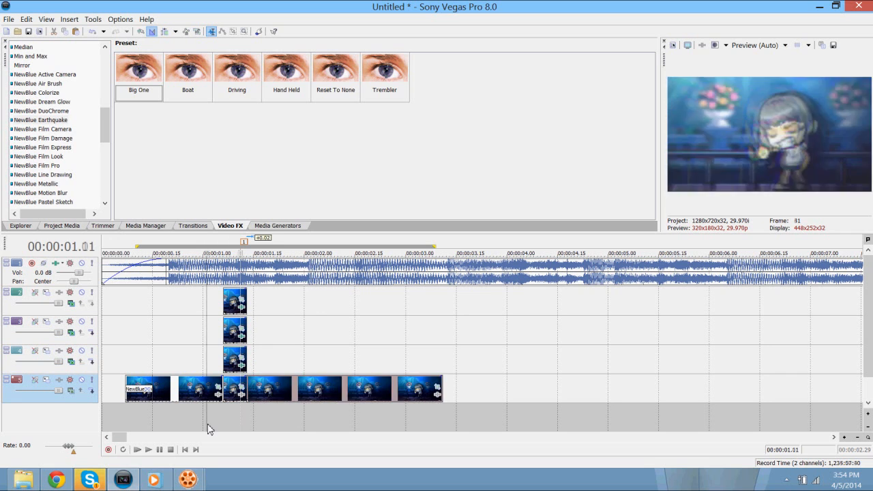
click(147, 450)
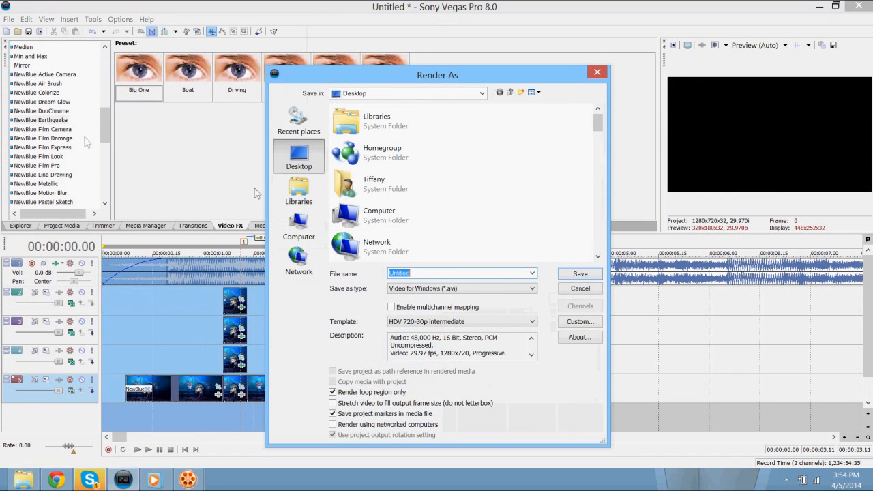
Render the glitch section to 1.avi and place it on the main video track
click(580, 273)
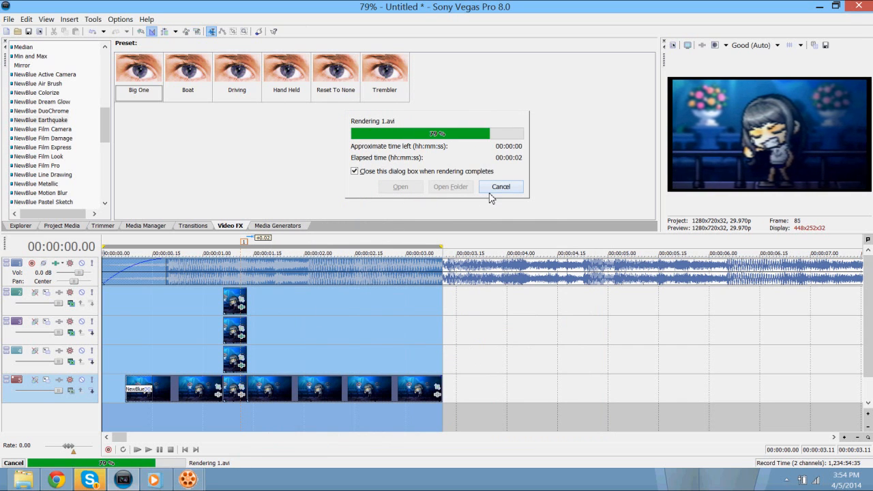
click(501, 186)
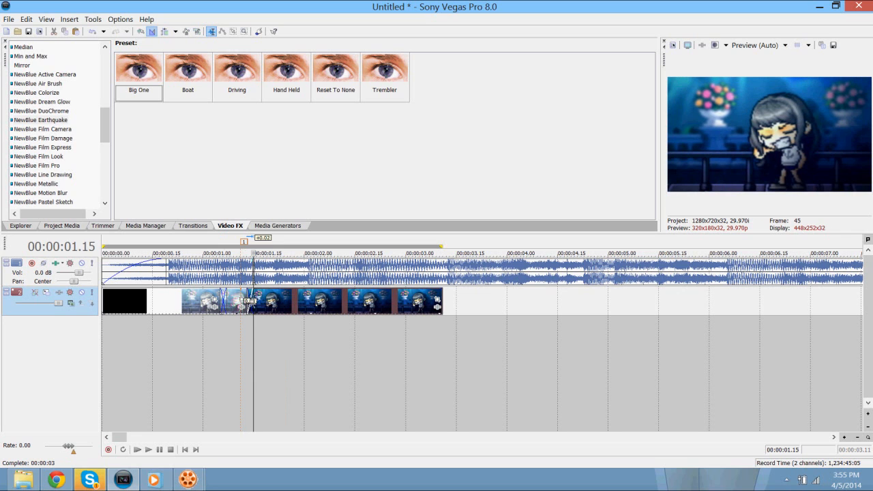
Pick the NewBlue Glow transition family to join the rendered glitch pieces
click(192, 225)
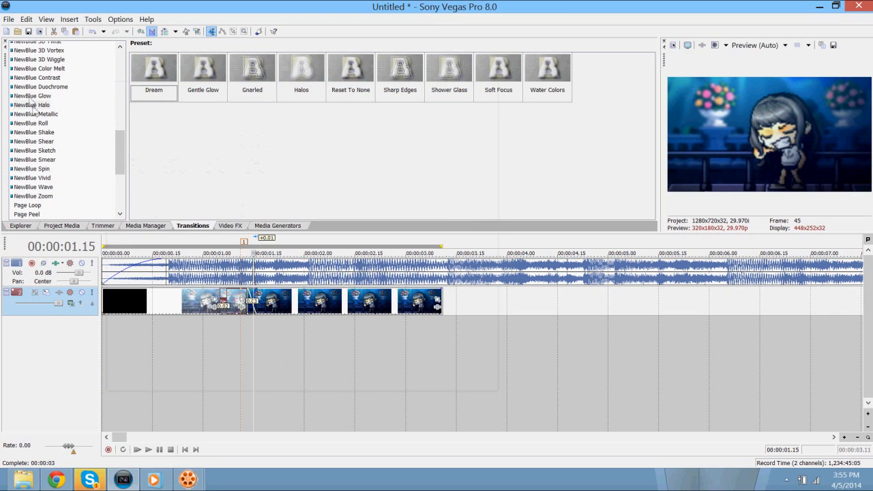
click(33, 95)
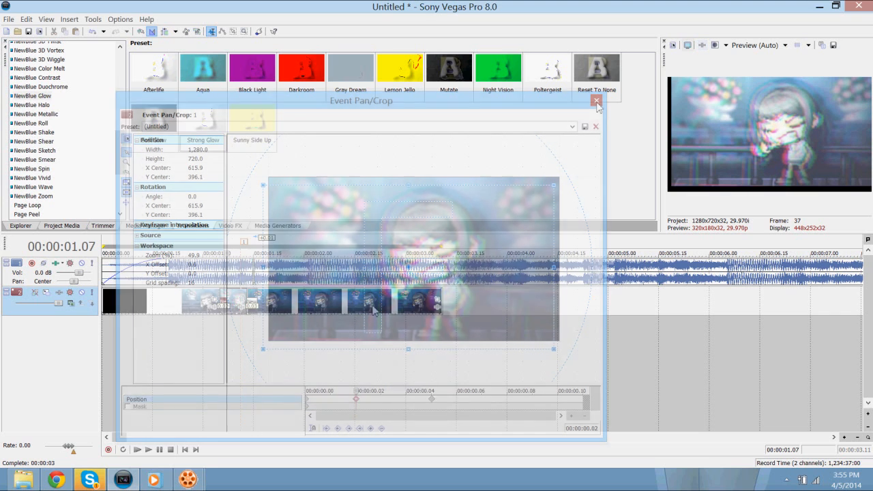
Offset the next event's framing at its second Pan/Crop keyframe
click(596, 101)
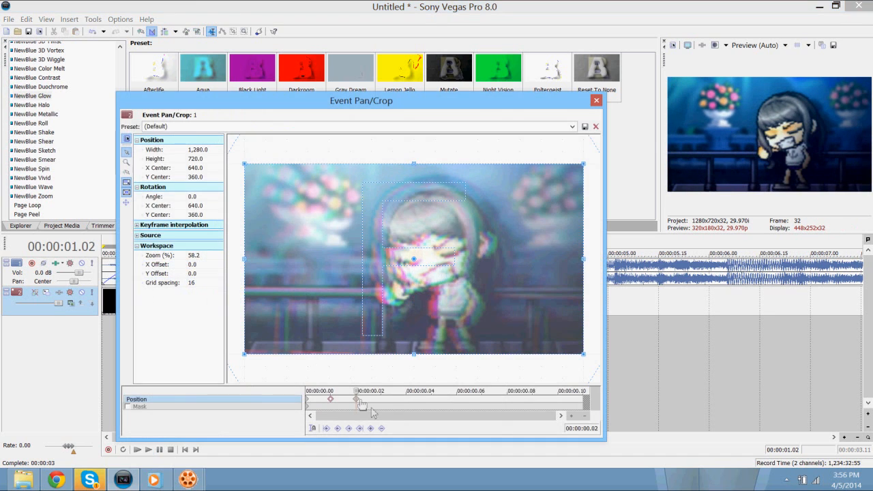
drag(412, 258, 408, 268)
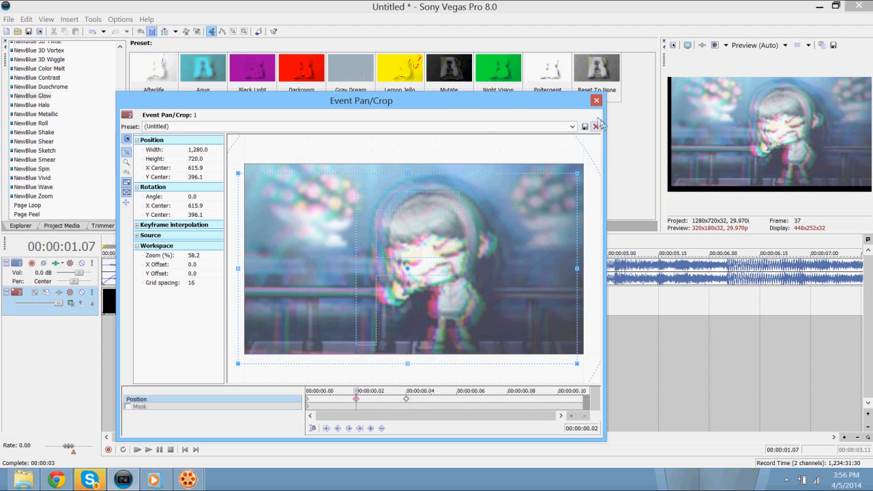
click(597, 101)
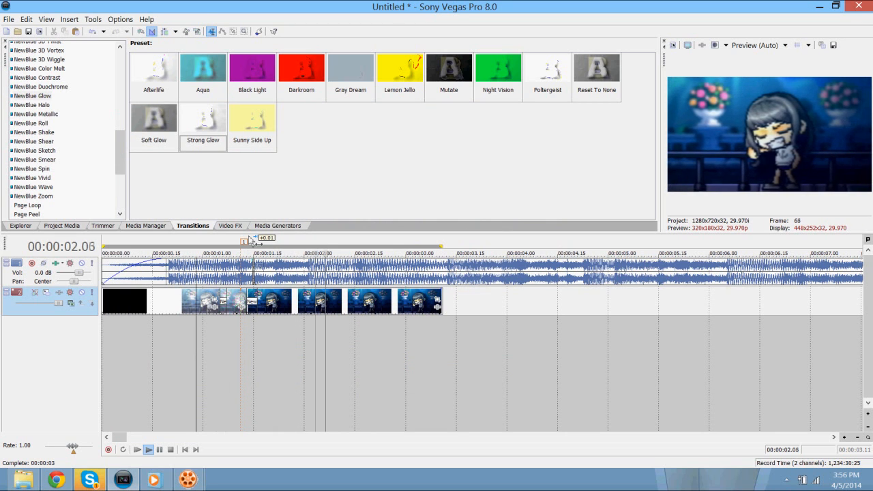
Apply the 45 Degrees Linear Blur preset with Amount keyframed down to 0
click(230, 226)
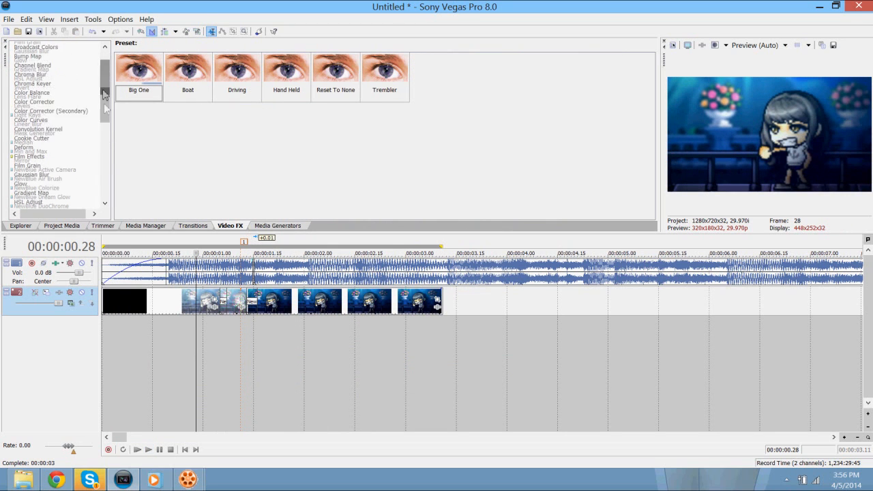
click(28, 124)
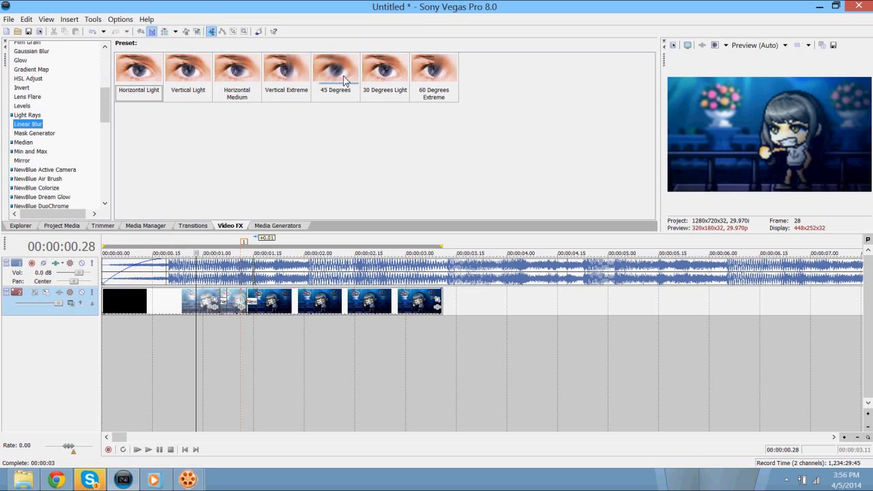
double_click(335, 68)
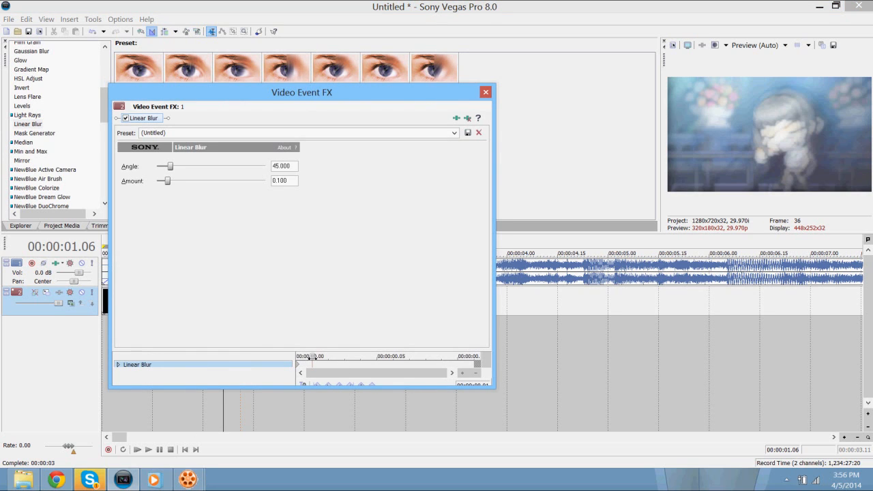
drag(164, 181, 157, 181)
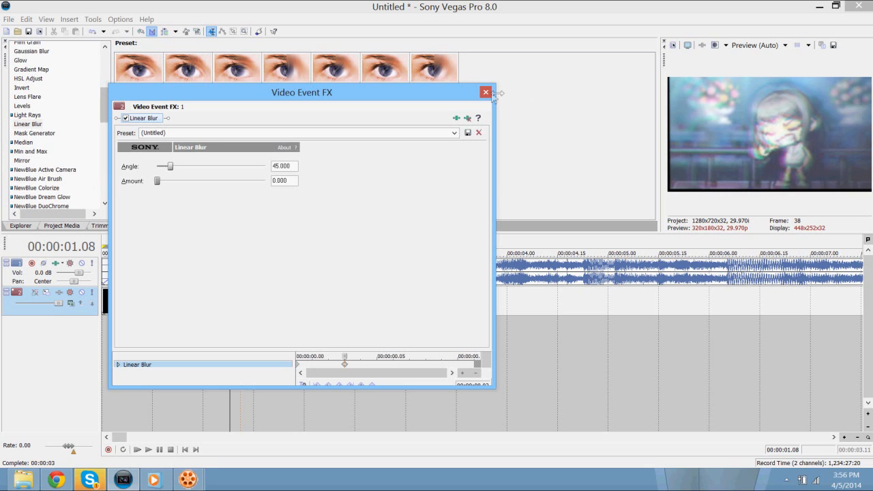
click(483, 92)
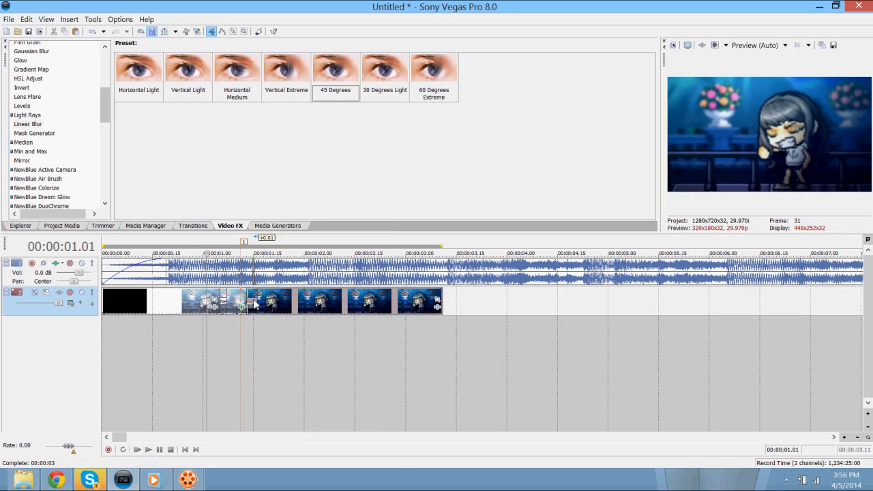
Bring up the context menu for the next glitch clip
right_click(256, 304)
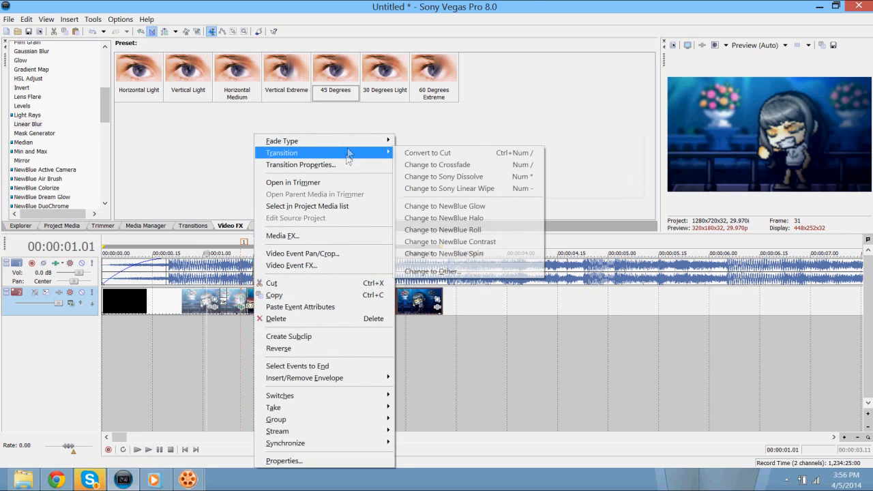
mouse_move(353, 145)
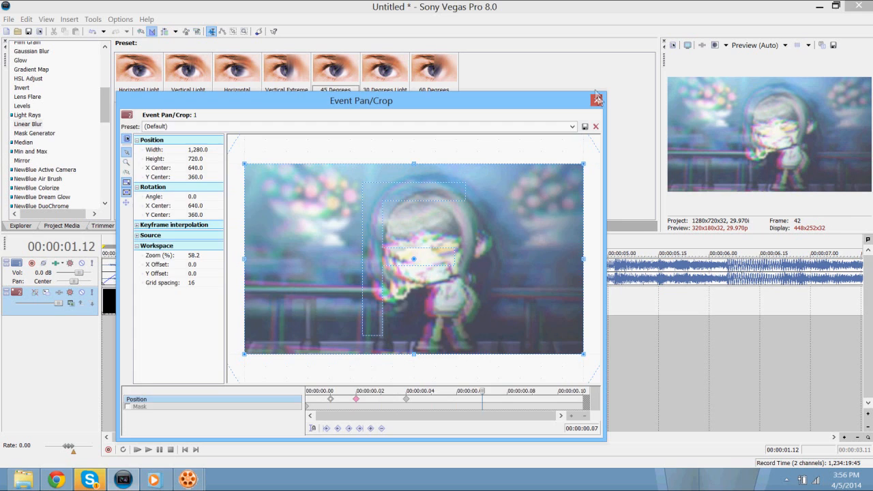
Offset this glitch event's second pan/crop keyframe off-centre, then close Event Pan/Crop
click(597, 100)
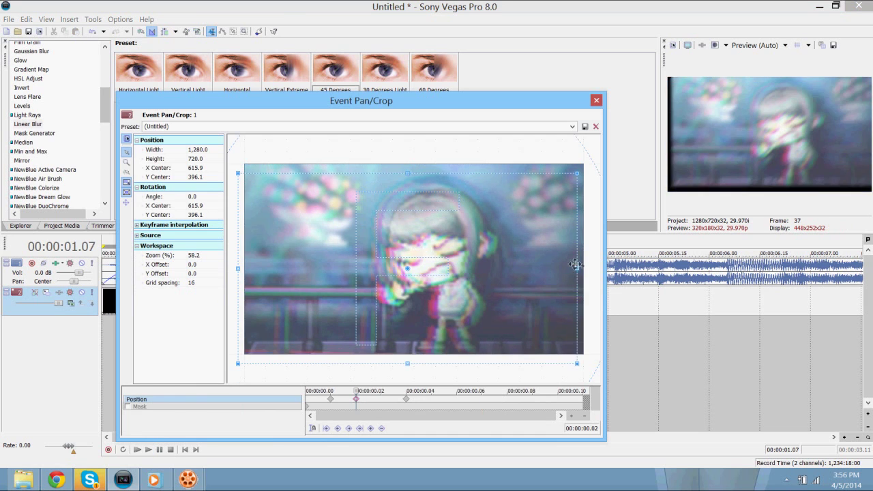
click(594, 100)
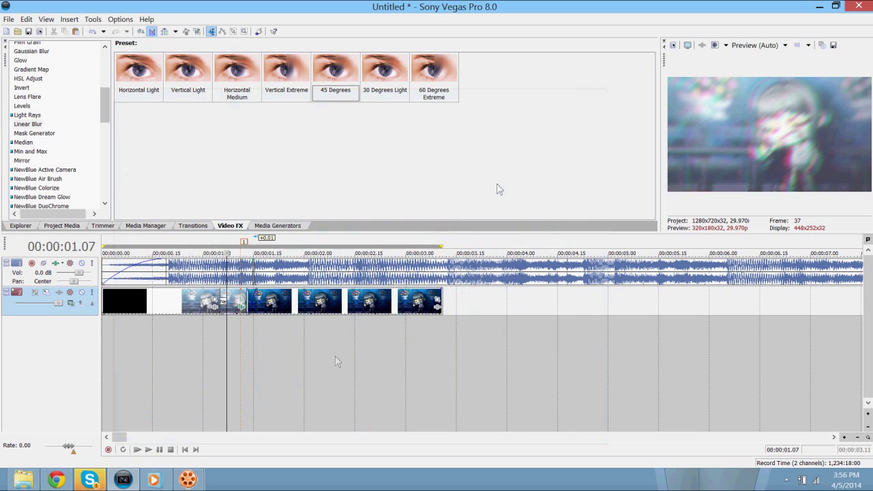